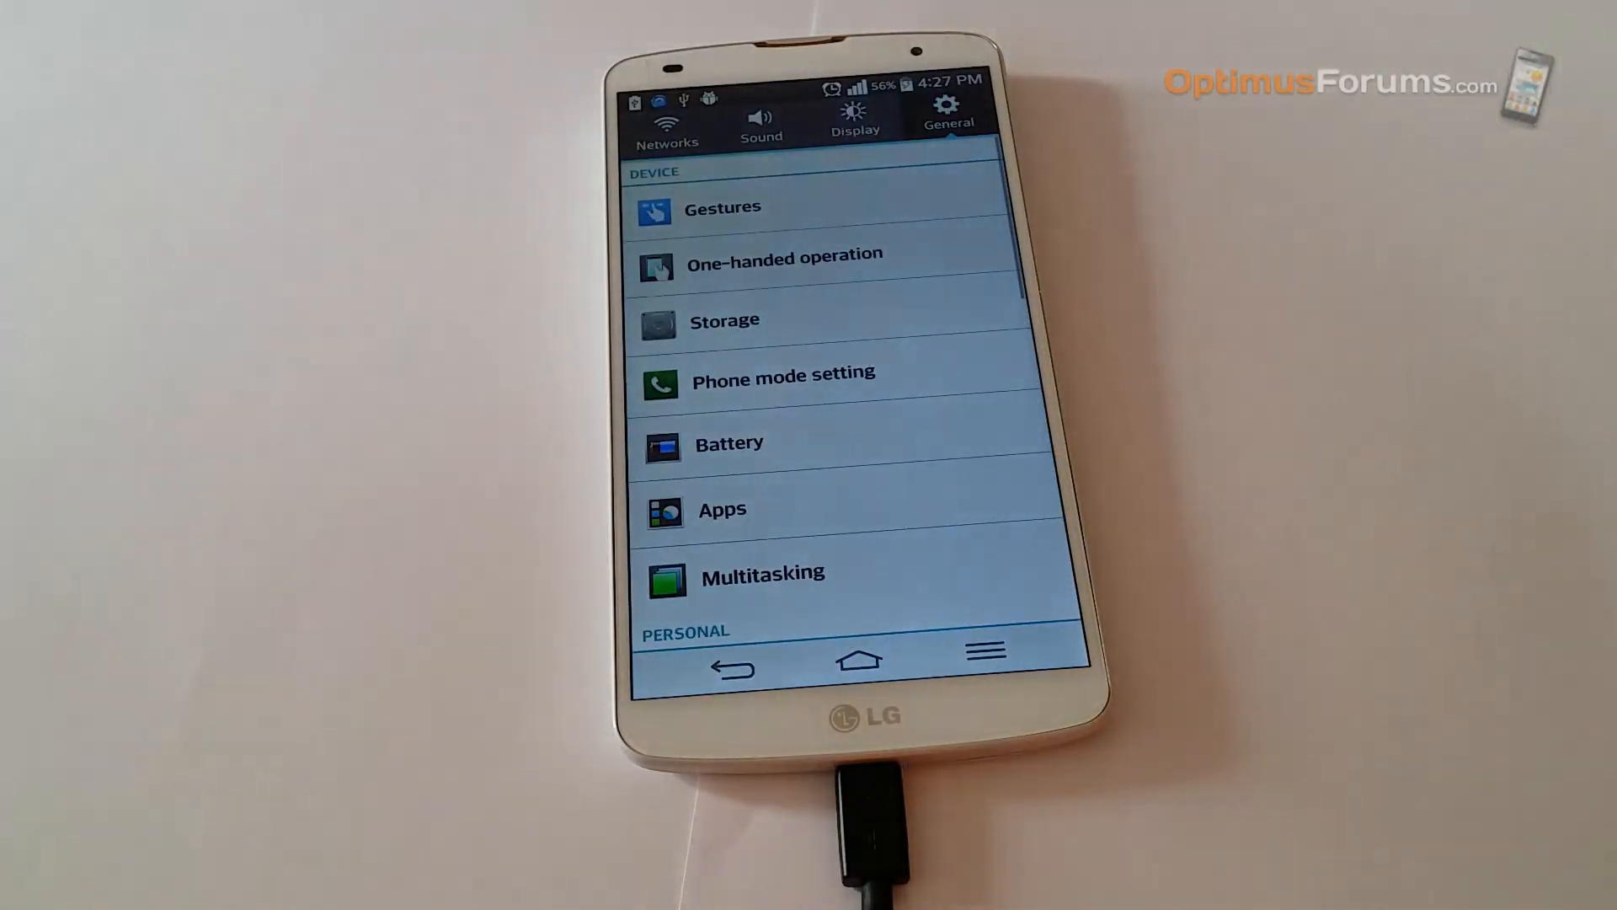
- Unlock developer mode by tapping the build number under About phone's software information
{"action": "scroll", "scroll_direction": "down", "scroll_amount": 3}
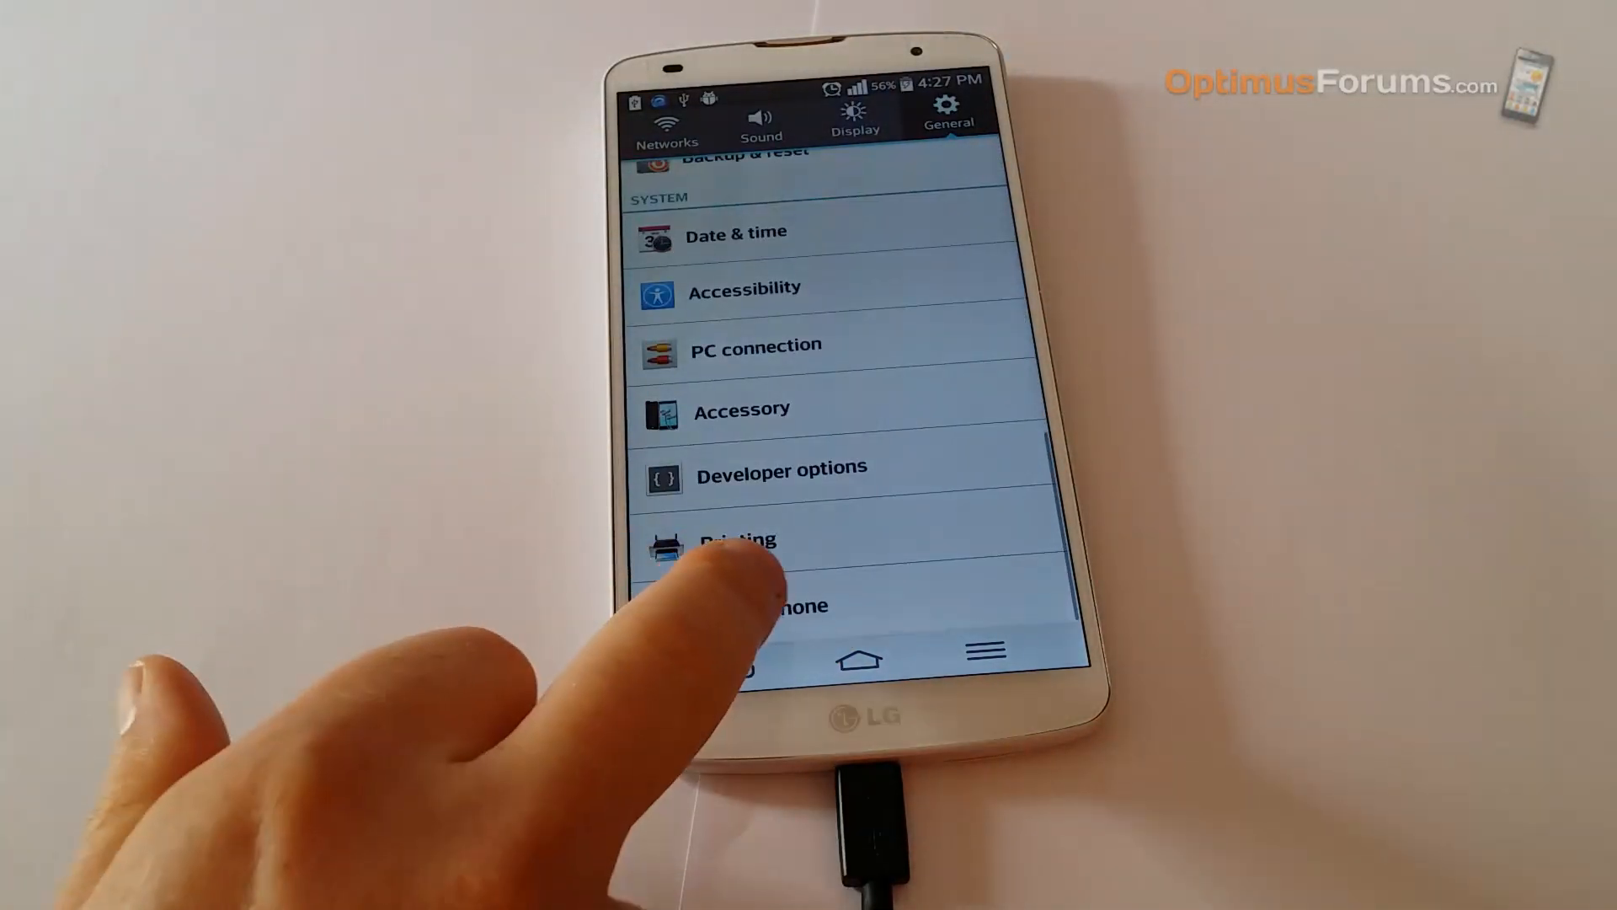
{"action": "left_click", "coordinate": [800, 606]}
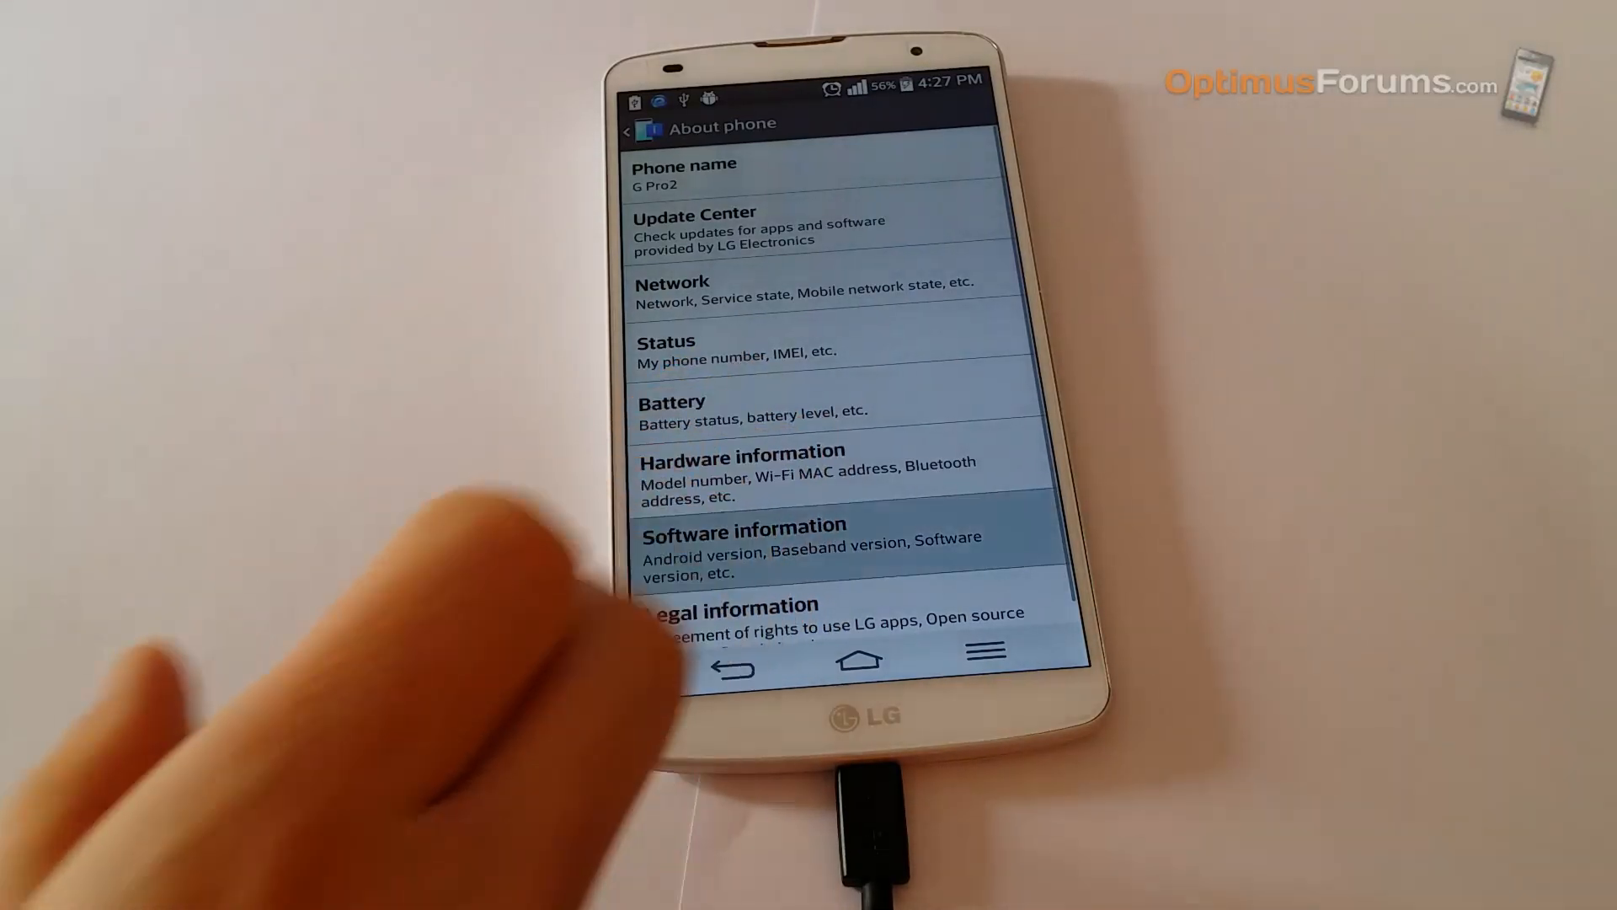
{"action": "left_click", "coordinate": [744, 537]}
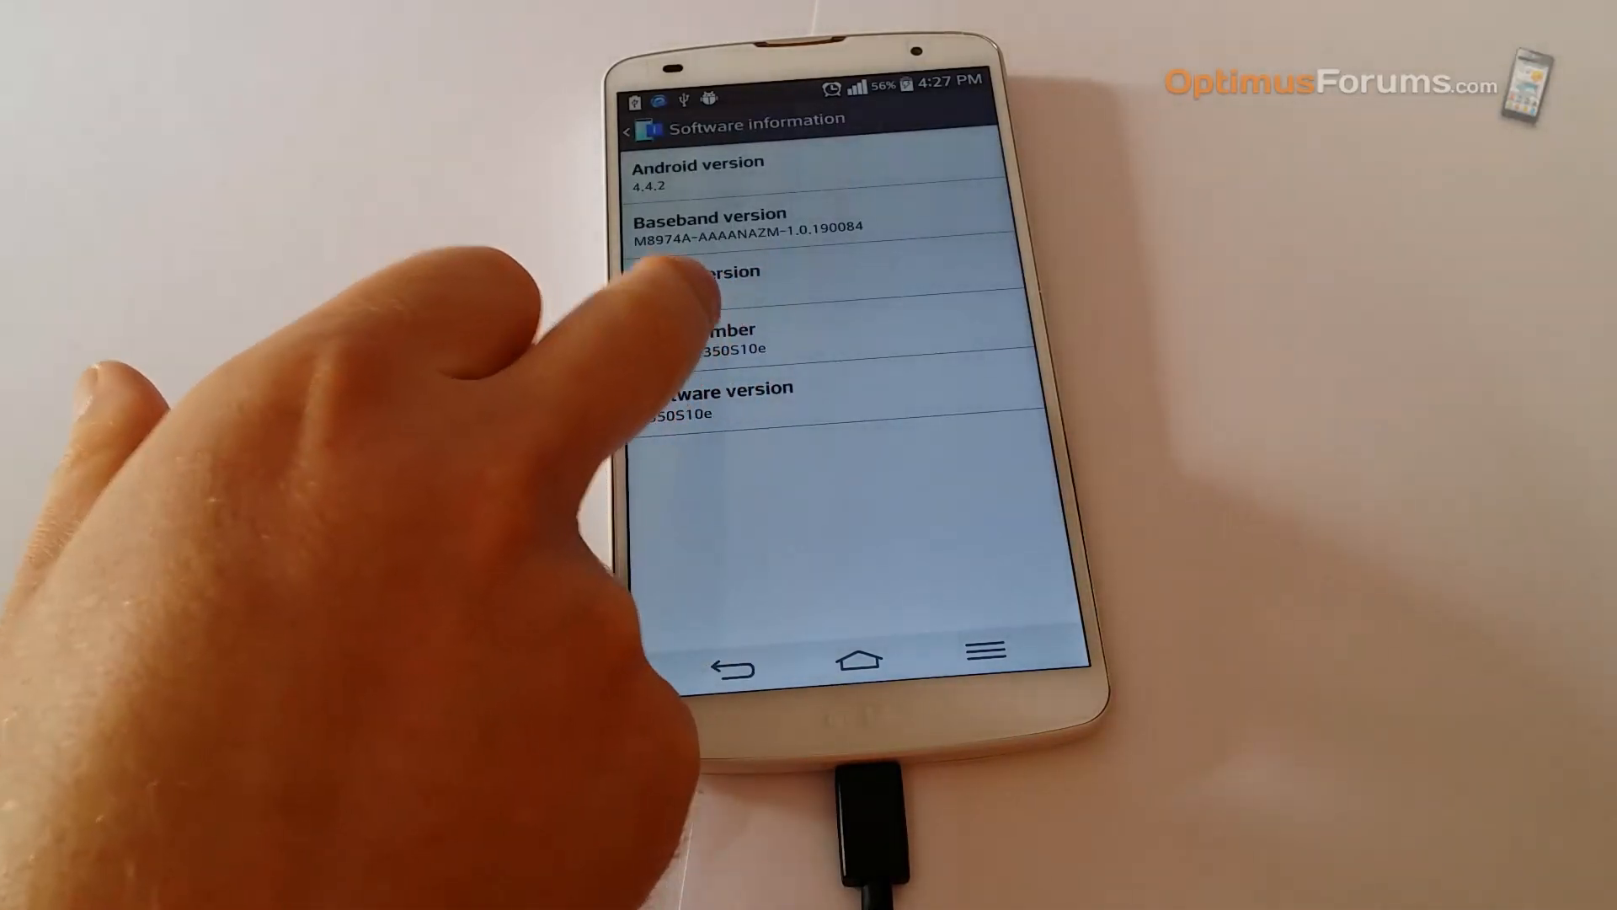
{"action": "left_click", "coordinate": [696, 339]}
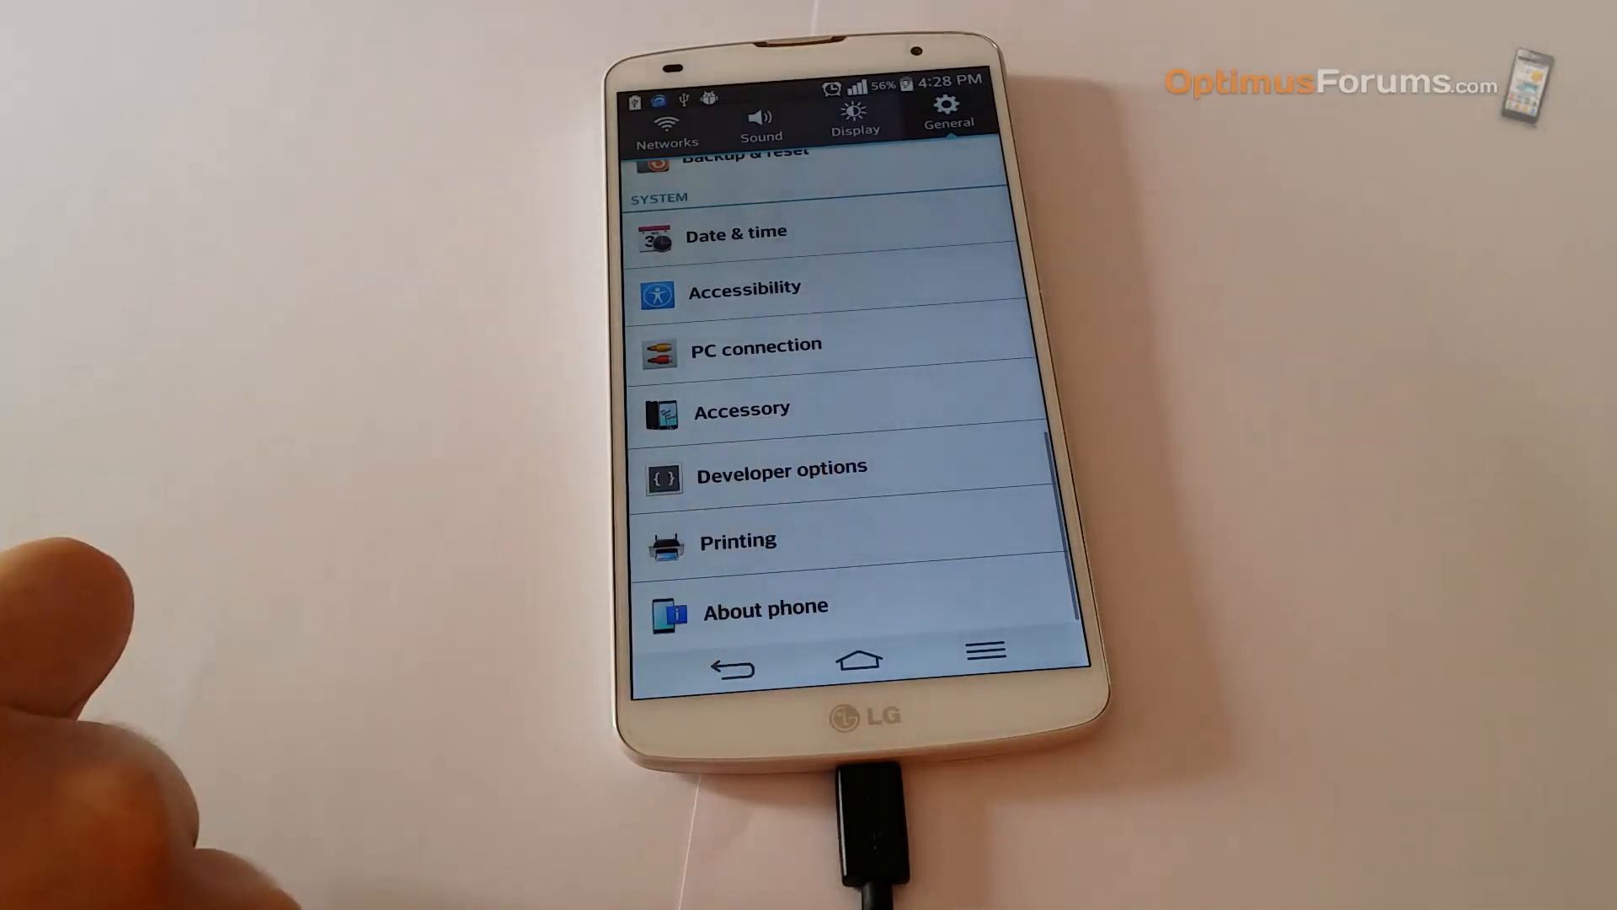
- In Developer options, toggle USB debugging off and back on
{"action": "left_click", "coordinate": [782, 465]}
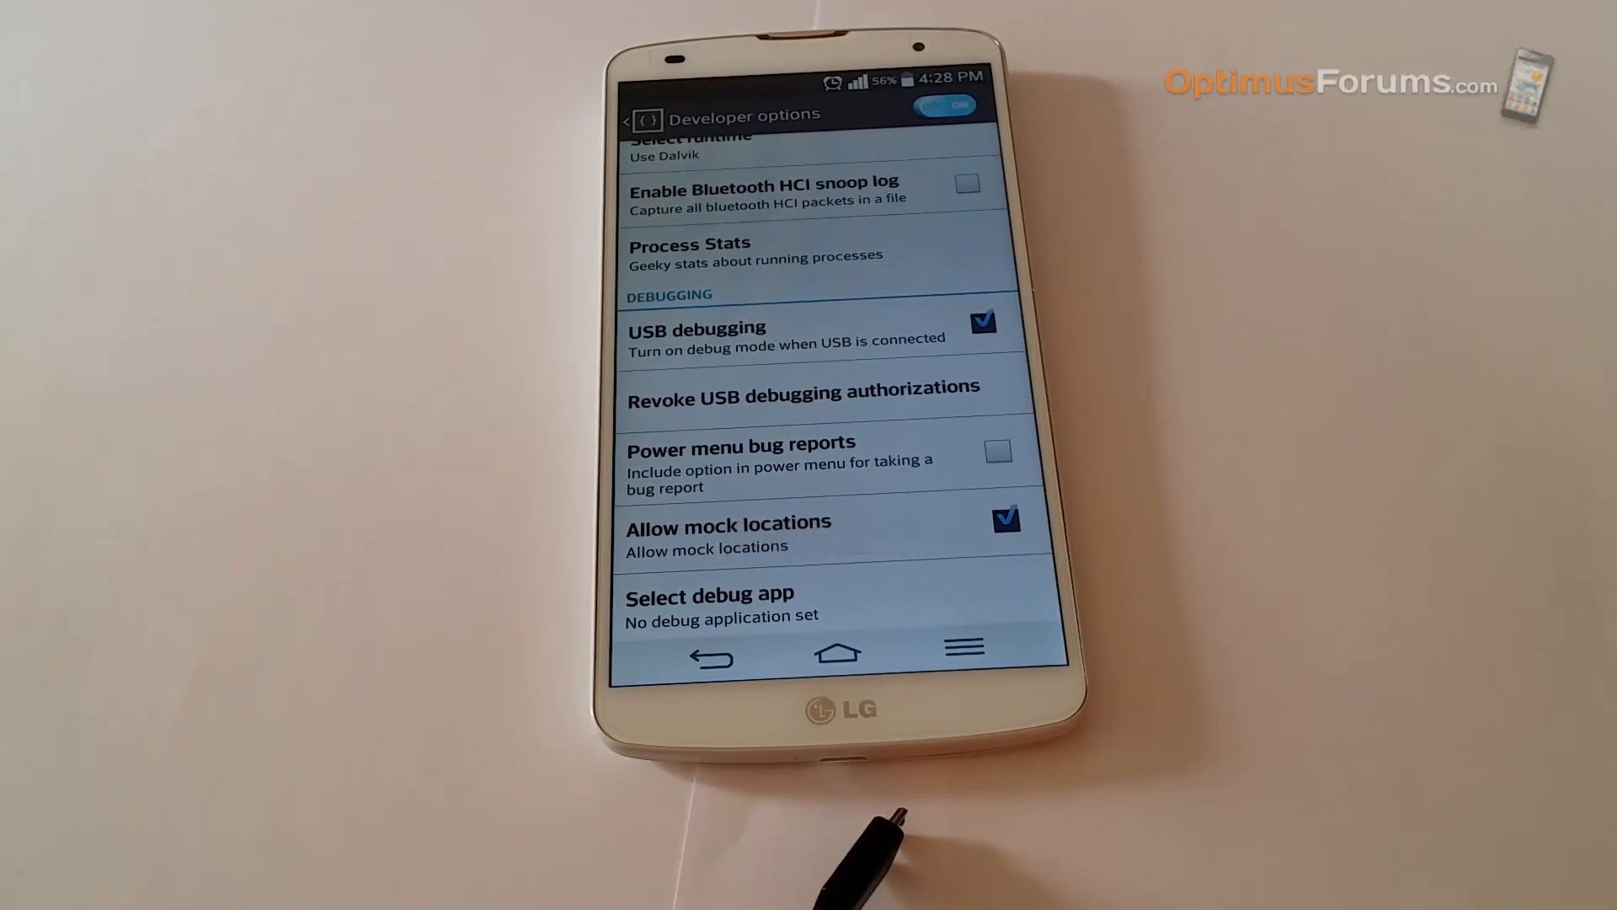
{"action": "left_click", "coordinate": [980, 322]}
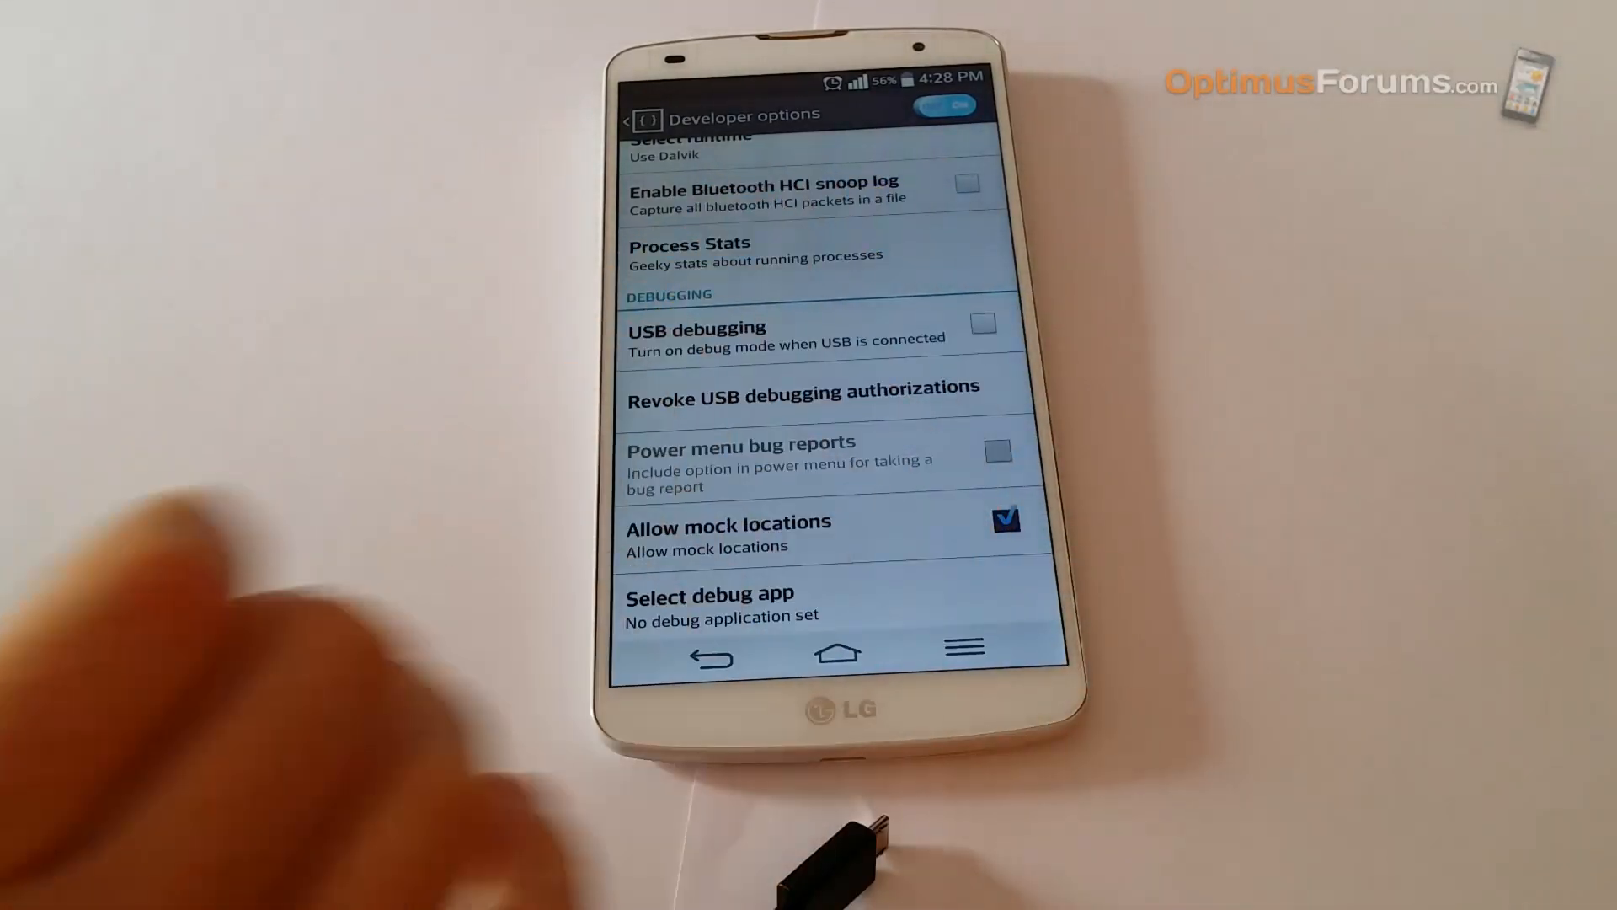
{"action": "left_click", "coordinate": [981, 322]}
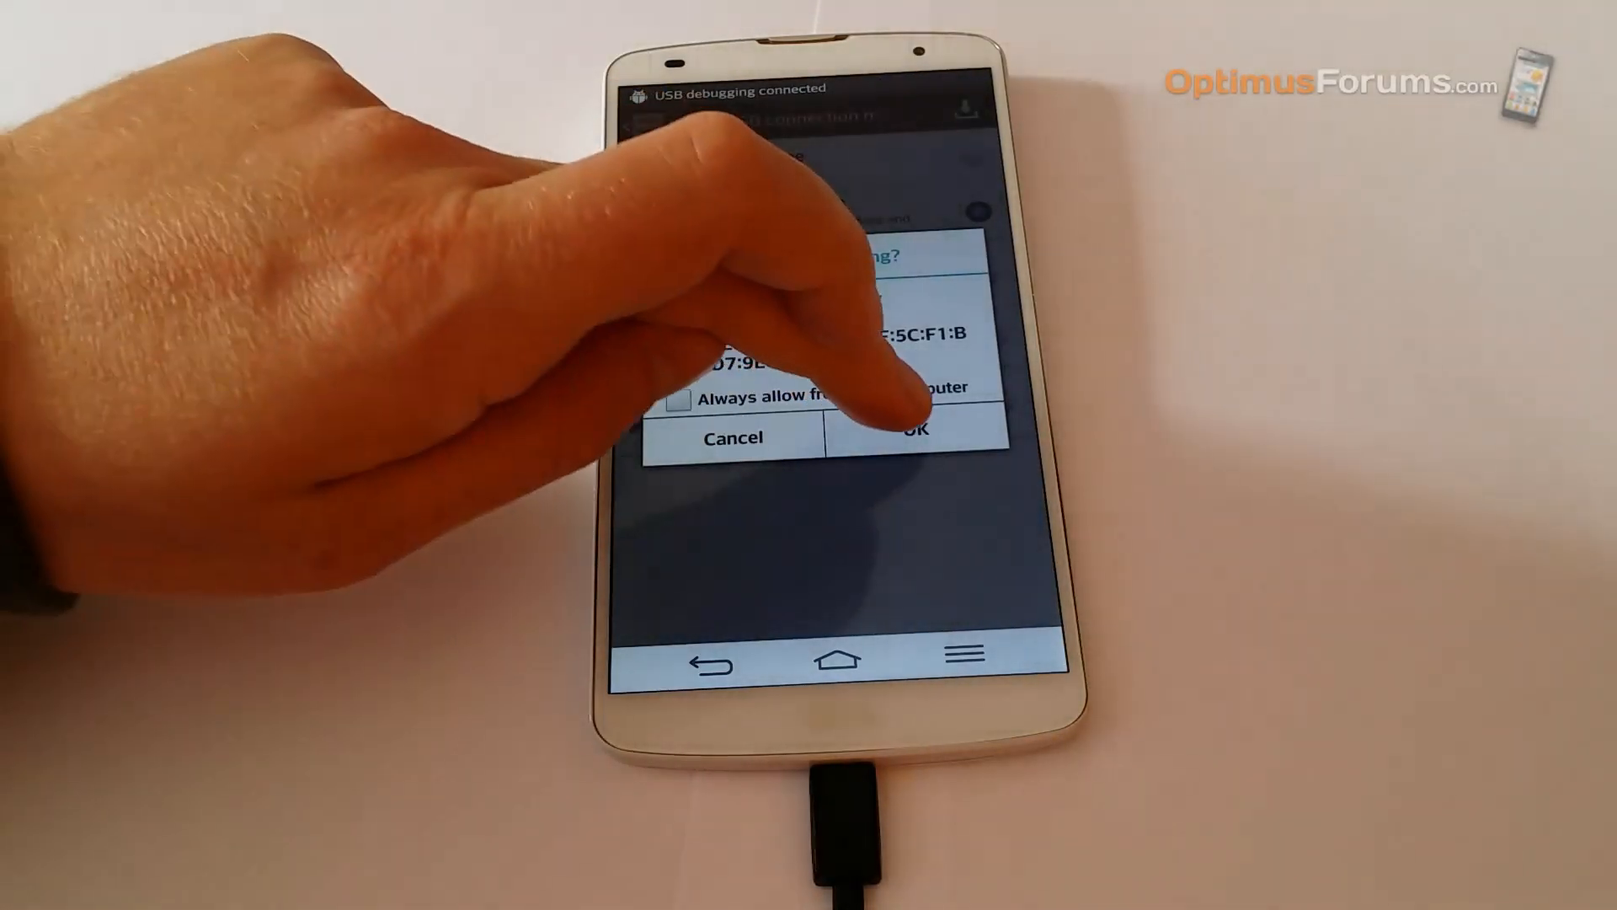
- Confirm OK on the 'Allow USB debugging?' prompt for the connected computer
{"action": "left_click", "coordinate": [905, 437]}
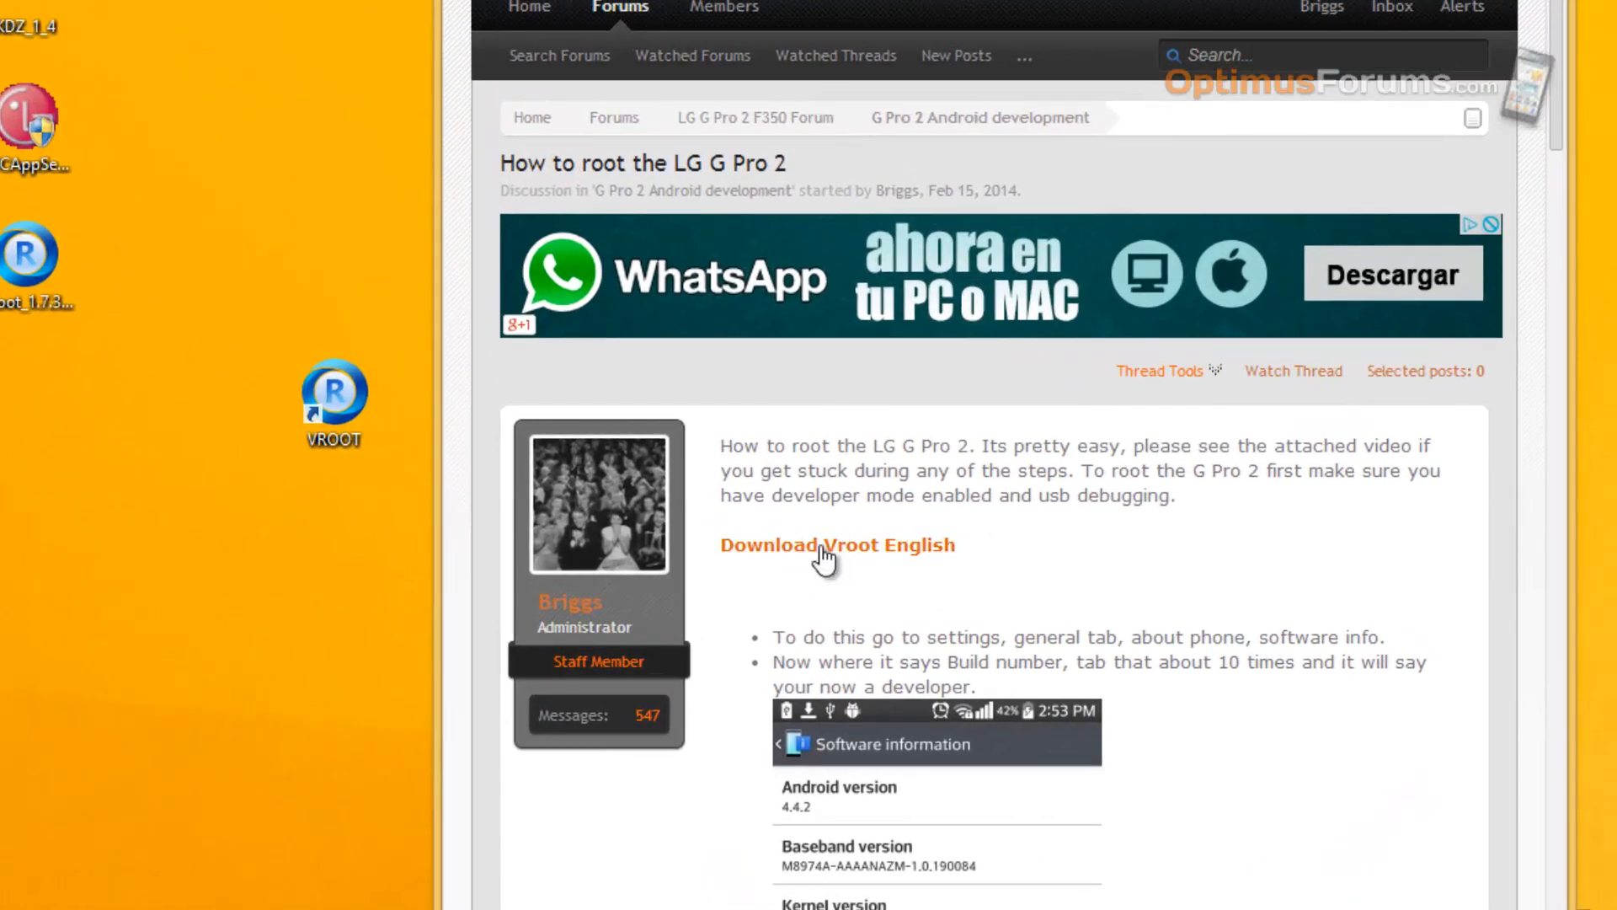
- Download VRoot English, launch VRoot from the desktop, and start Connect device
{"action": "left_click", "coordinate": [836, 545]}
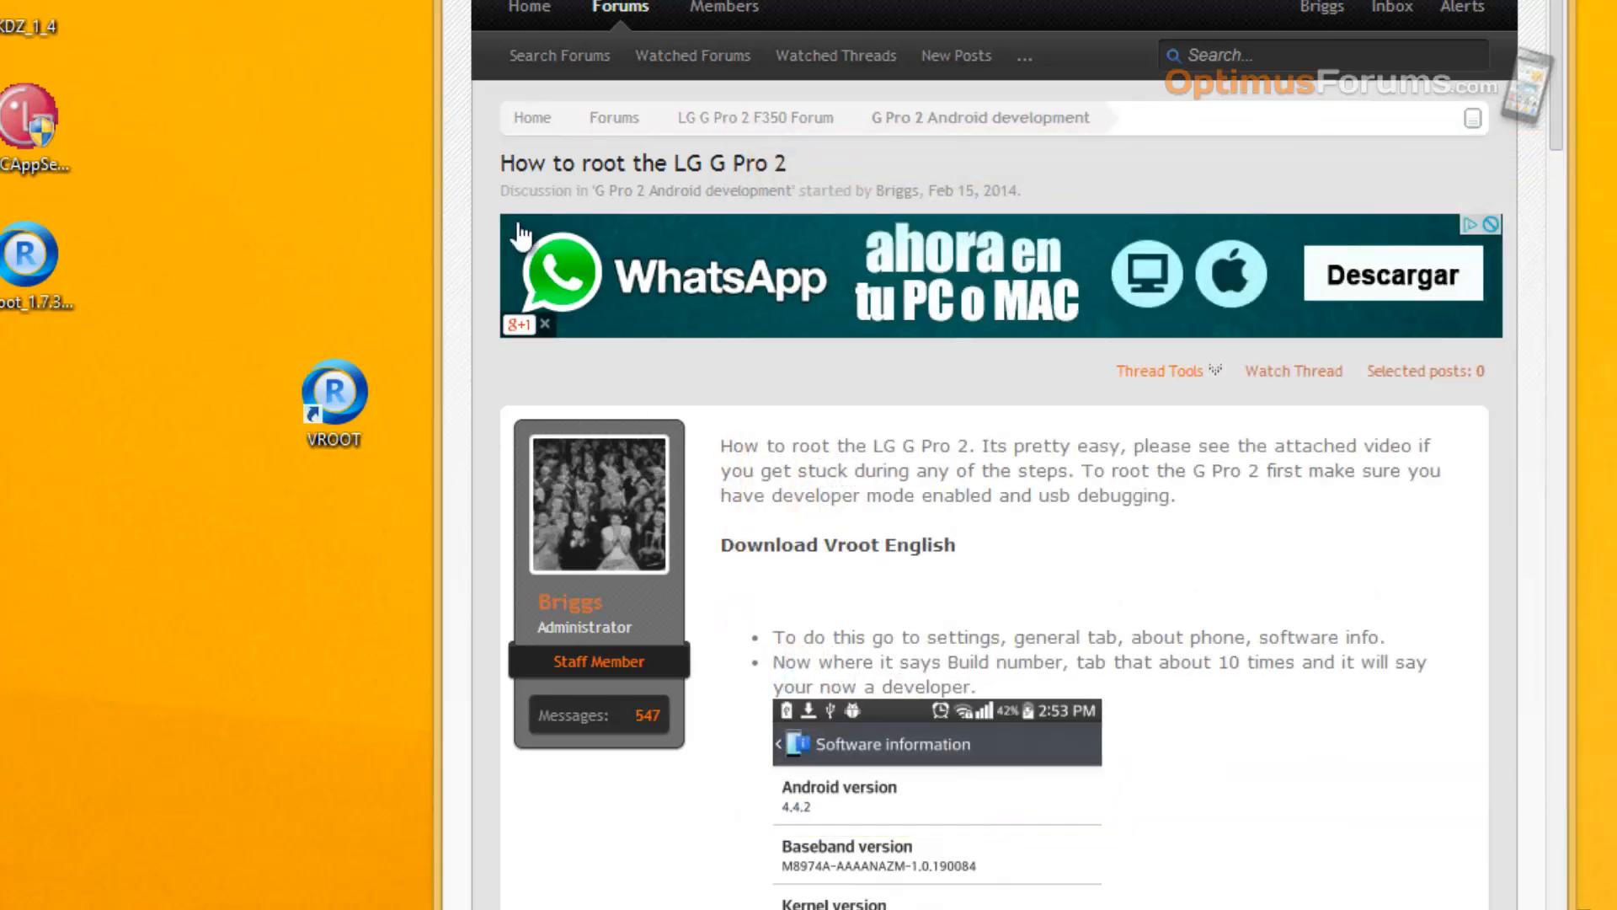
{"action": "double_click", "coordinate": [332, 398]}
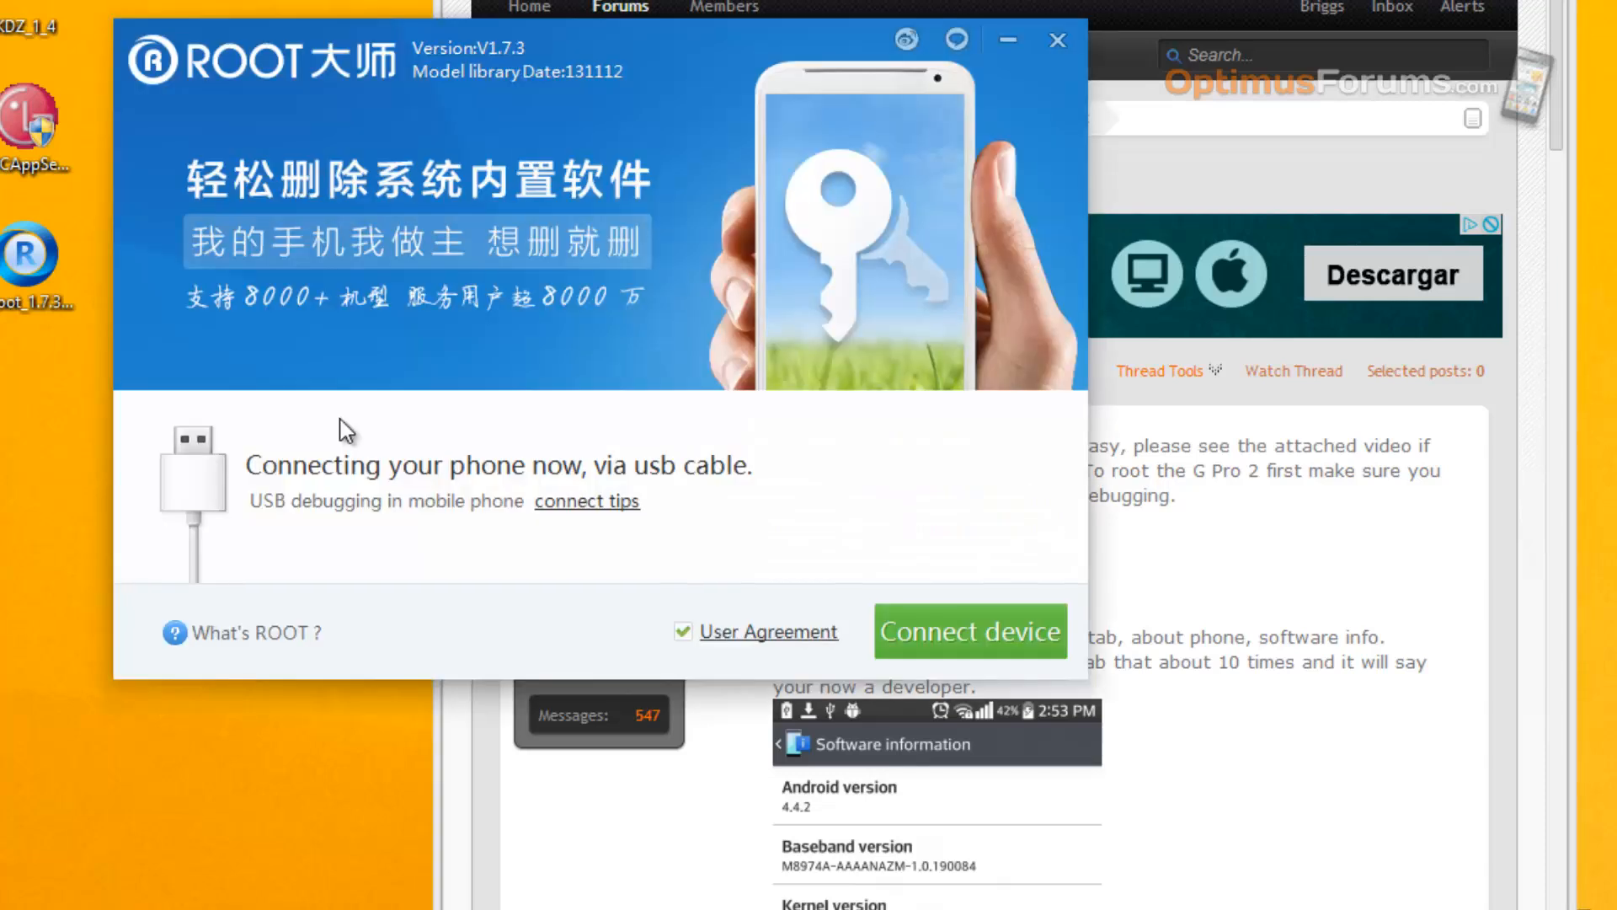
{"action": "left_click", "coordinate": [969, 631]}
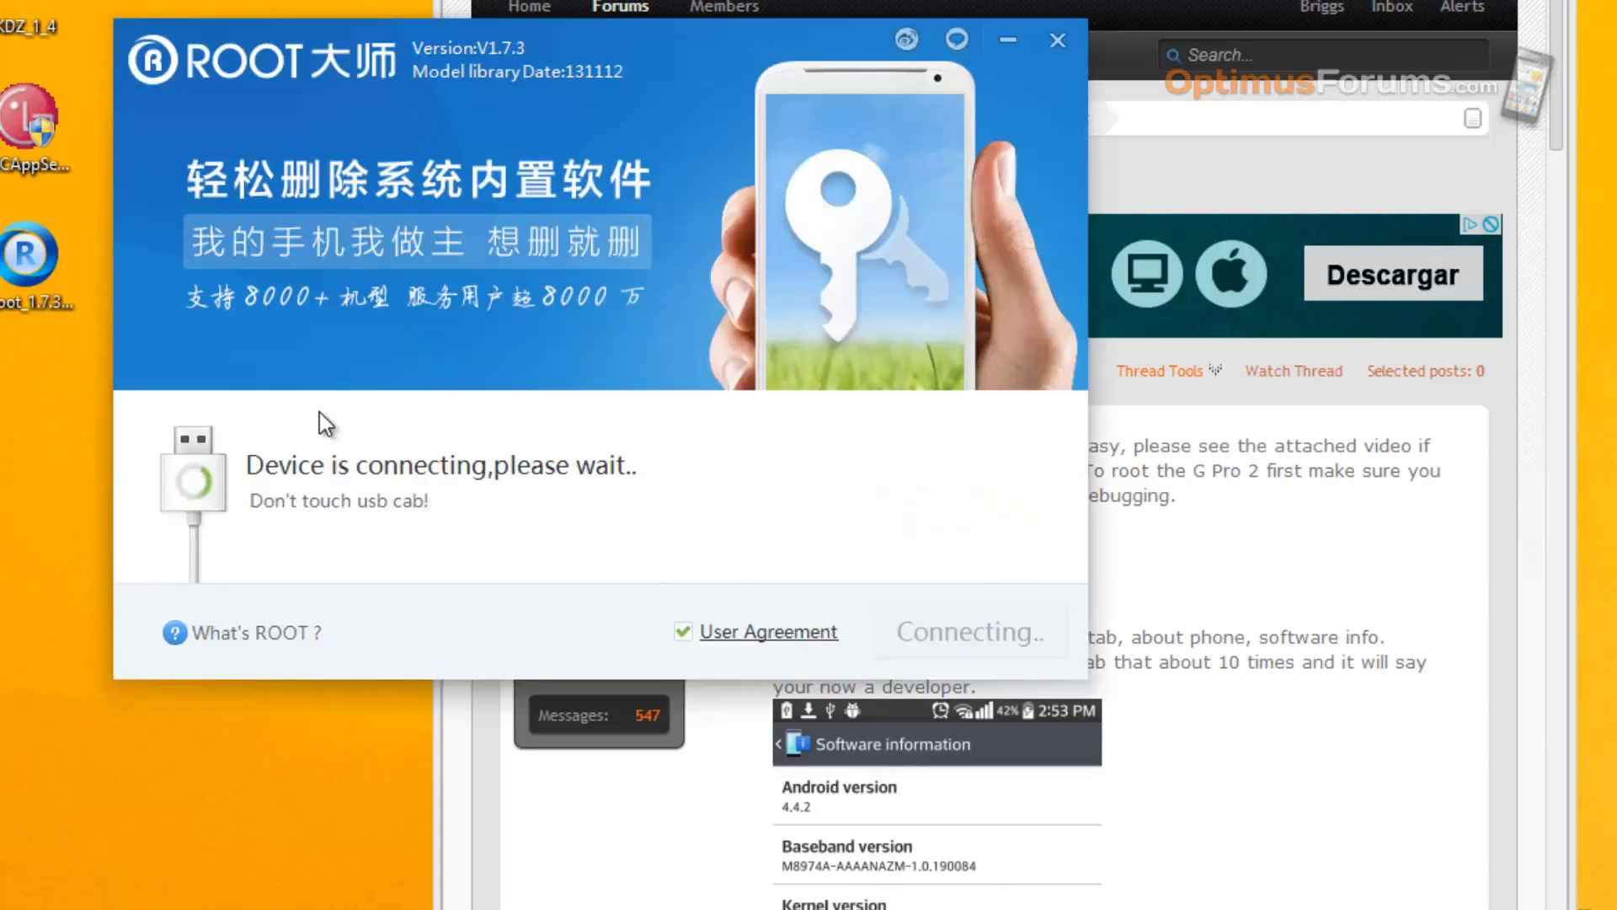